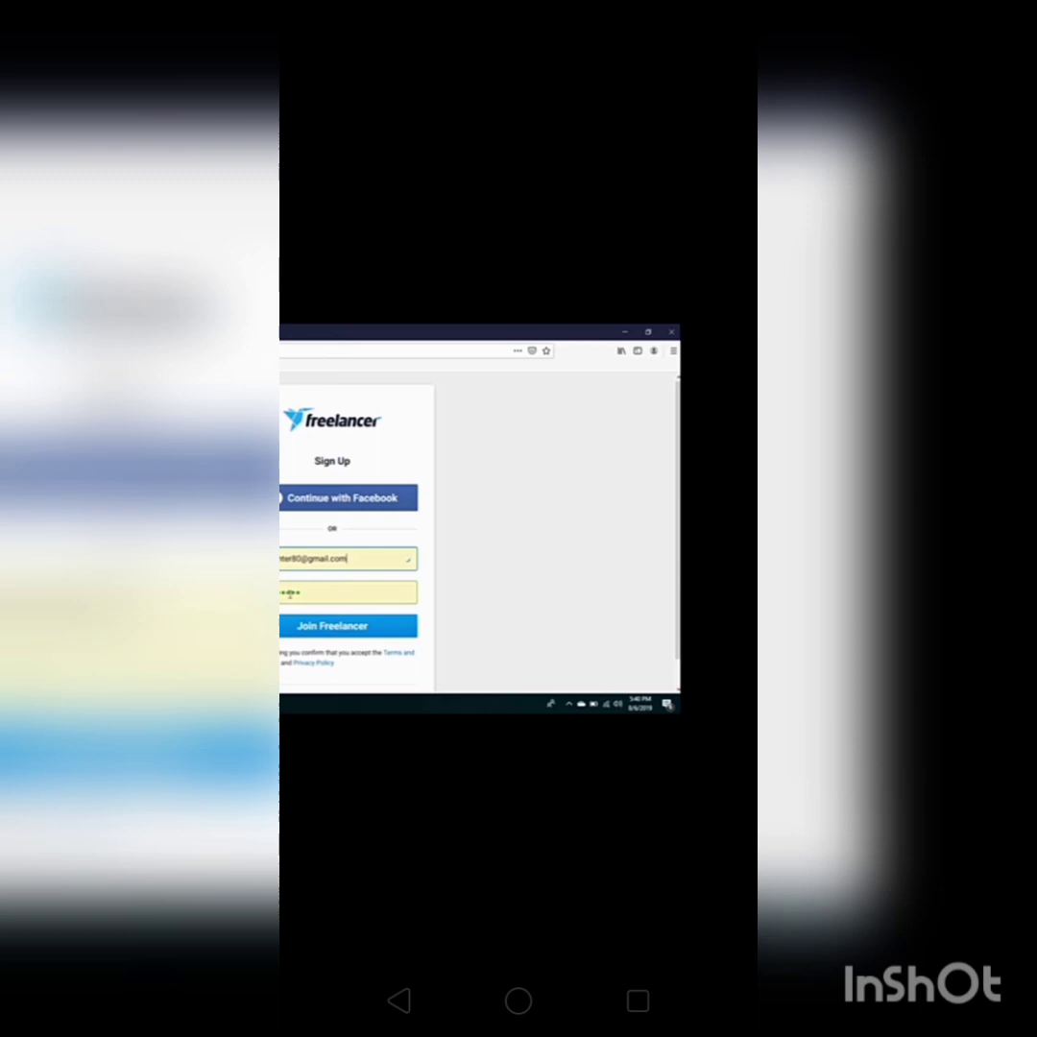
# - Submit the filled sign-up form with Join Freelancer to create the account
pyautogui.click(332, 625)
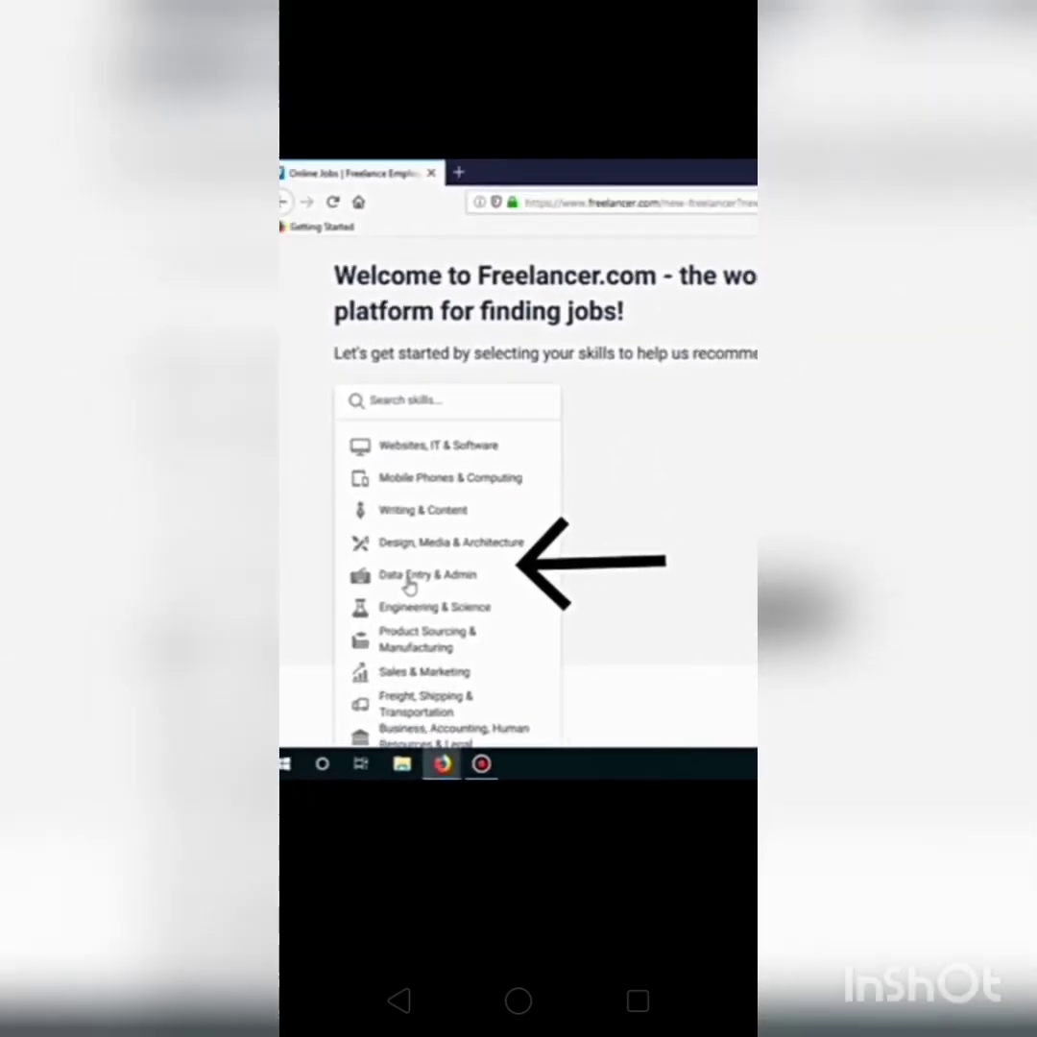
# - Choose the Data Entry & Admin category from the welcome page's skill categories
pyautogui.click(414, 574)
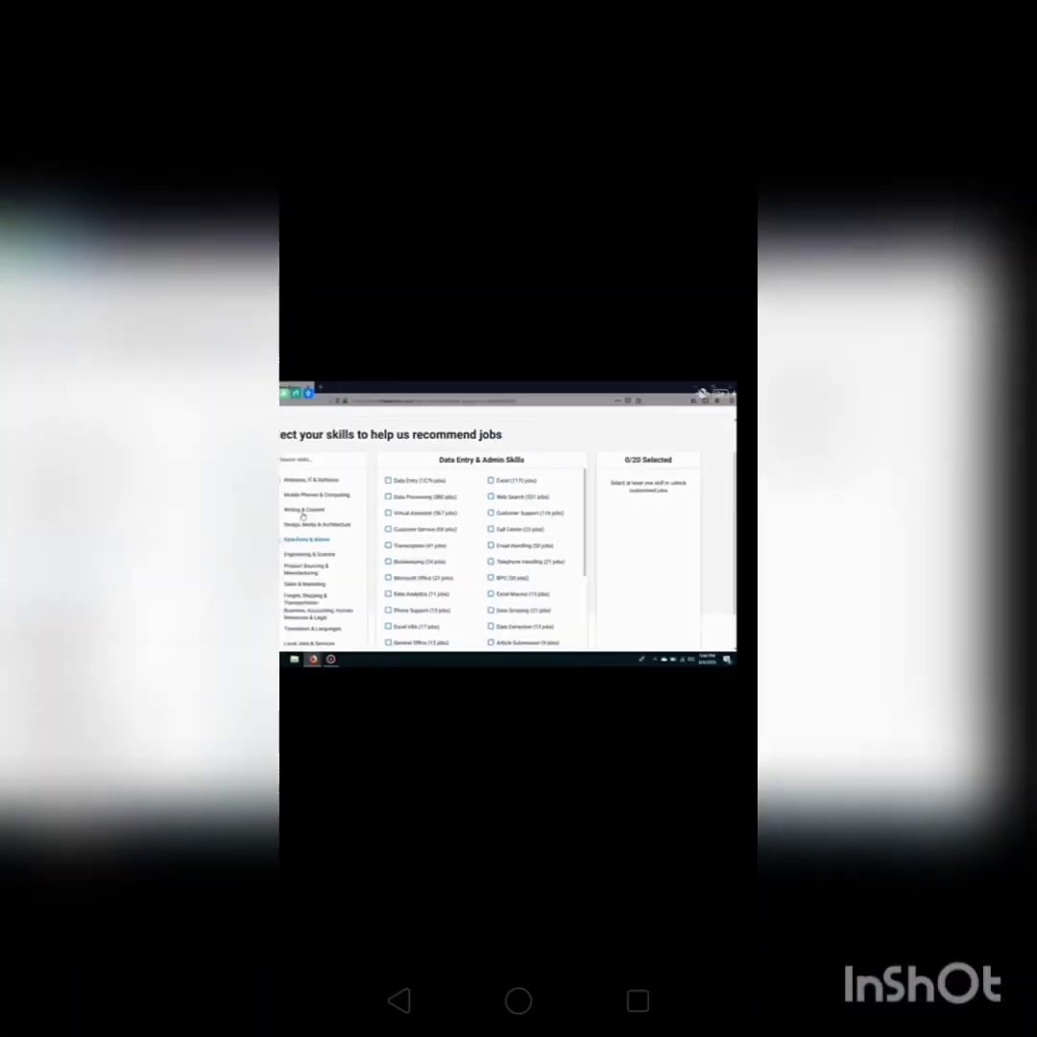
# - Tick the Data Entry and Excel skills under Data Entry & Admin
pyautogui.click(389, 480)
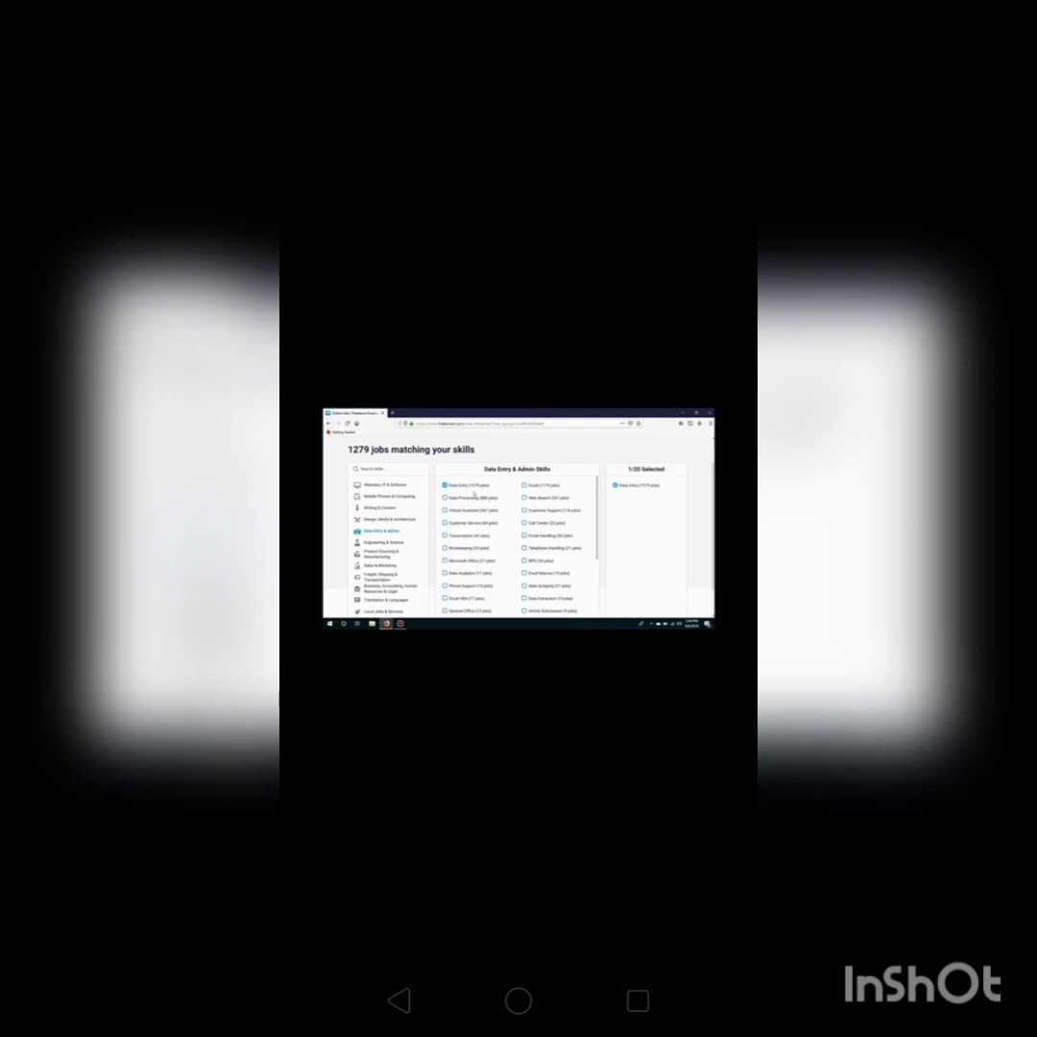
pyautogui.click(530, 484)
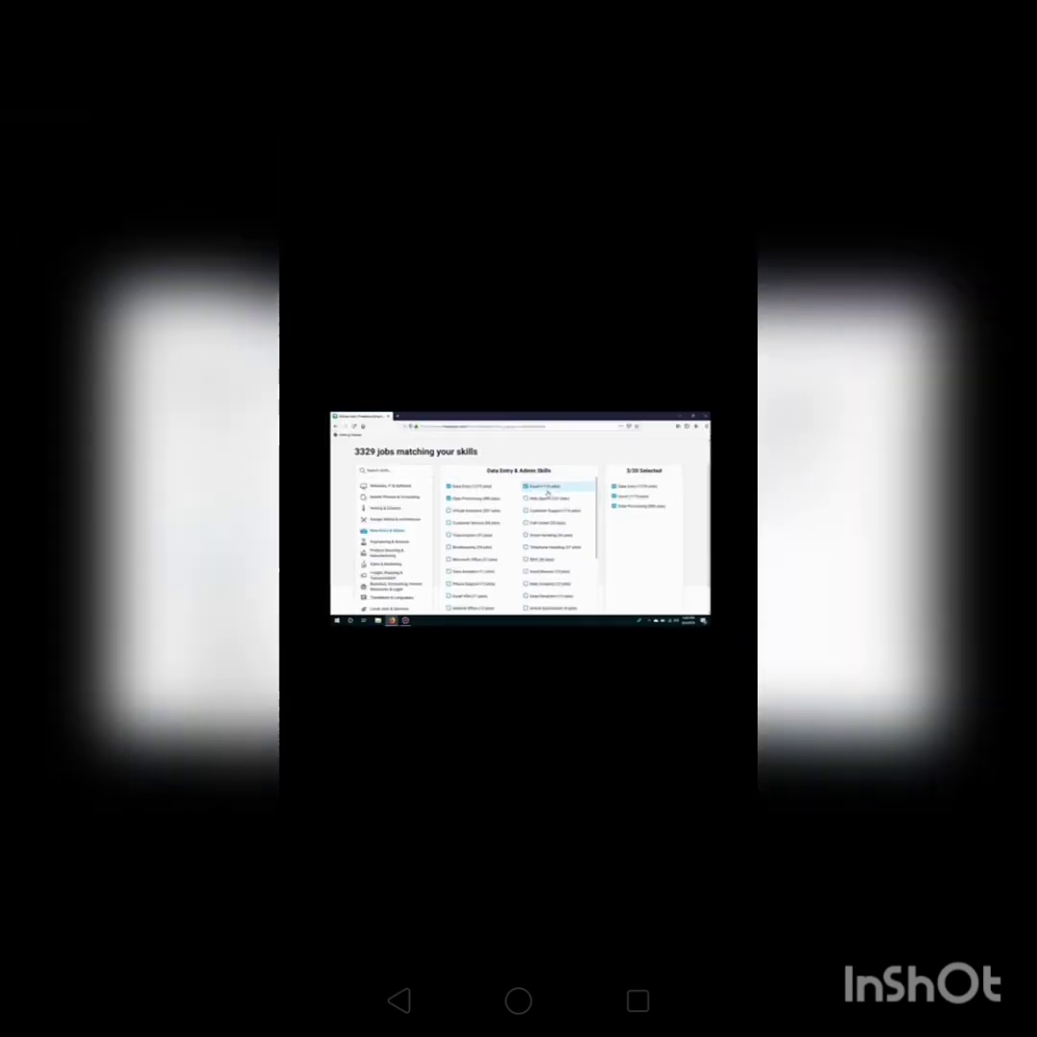